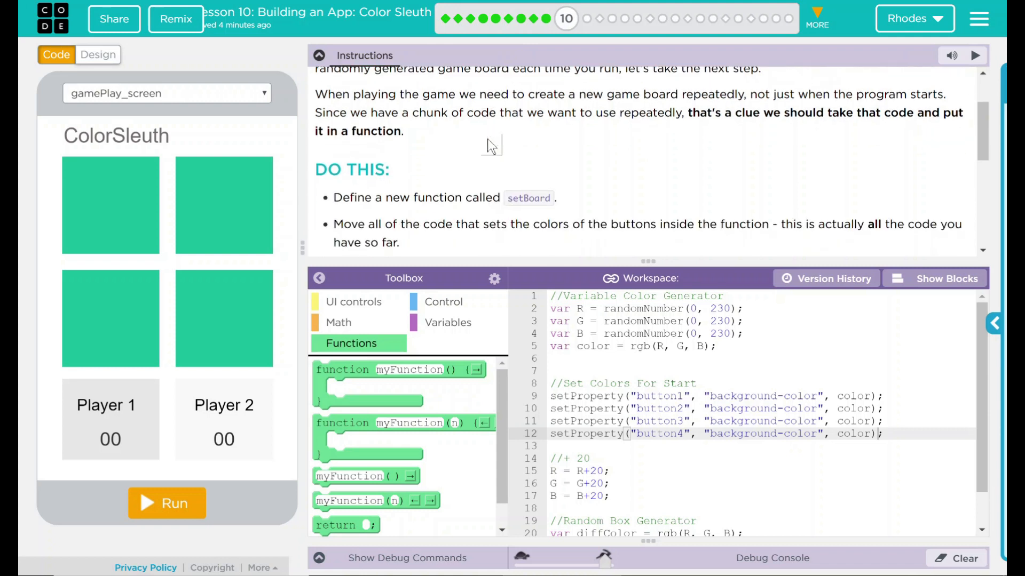
# Step: Place an empty function definition above the existing colour generator code
pyautogui.scroll(-3)
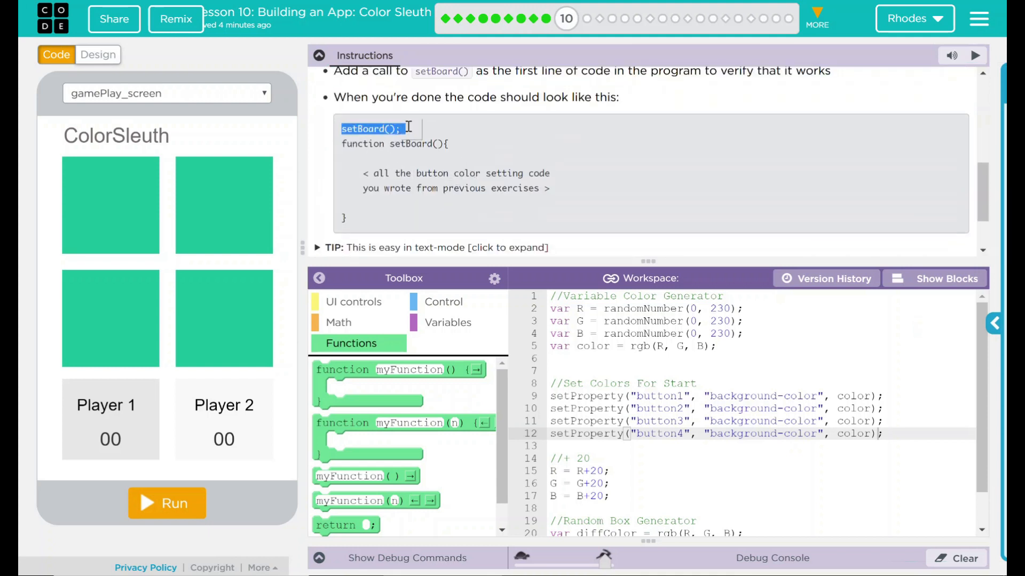
pyautogui.click(392, 144)
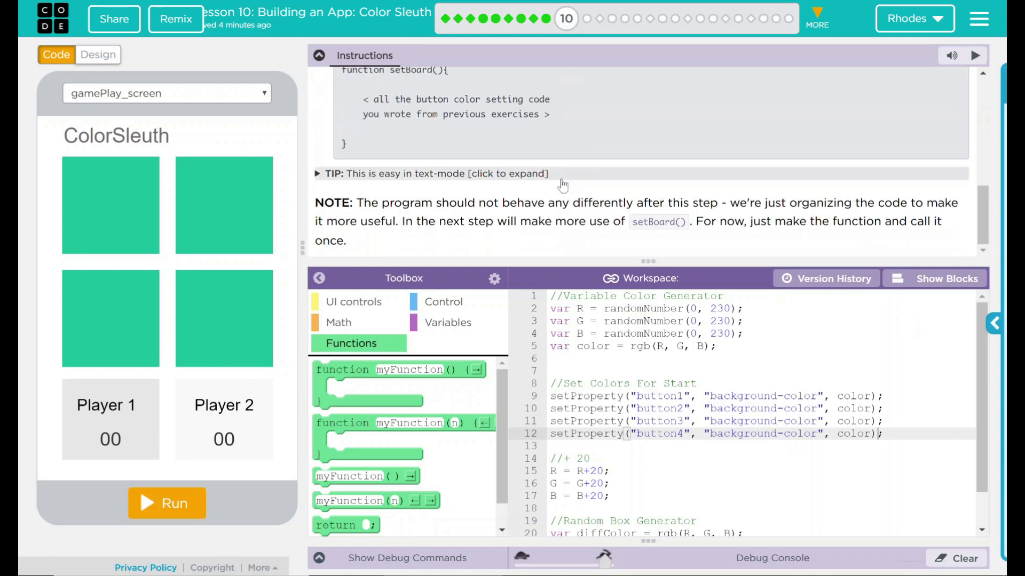
pyautogui.moveTo(436, 242)
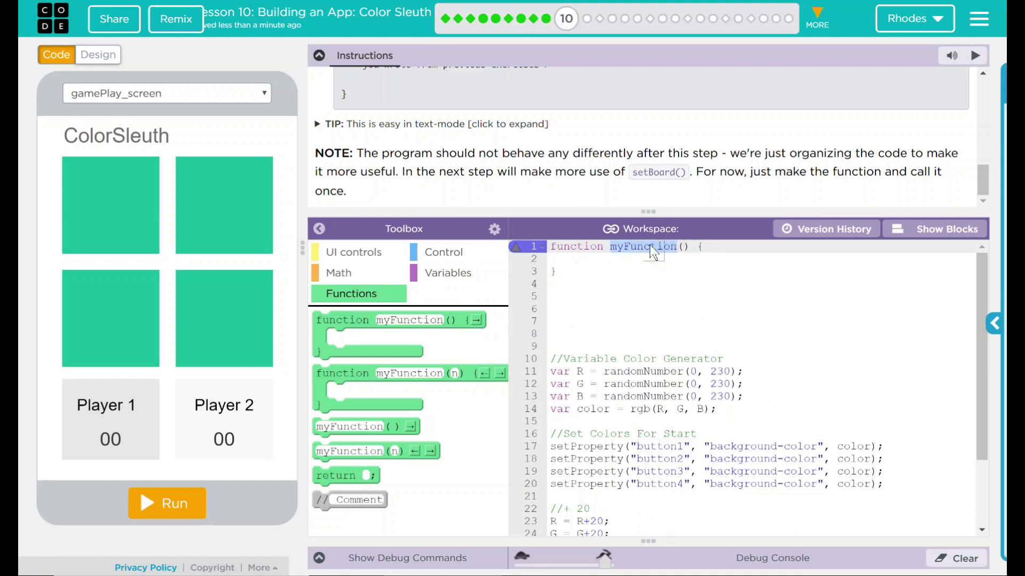
# Step: Rename the function to setBoard and move the colour code inside its braces
pyautogui.write('setBoard')
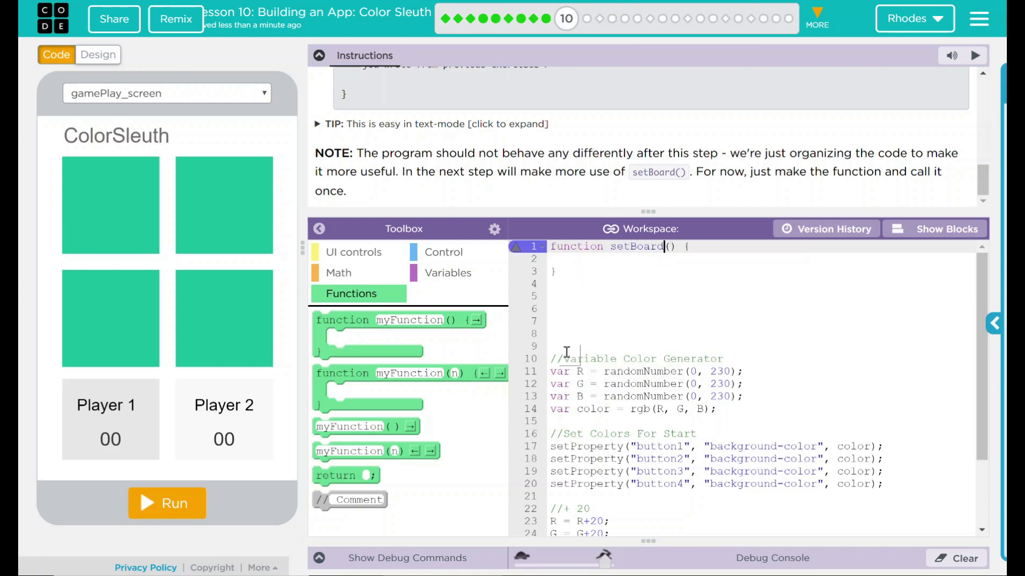
pyautogui.scroll(-3)
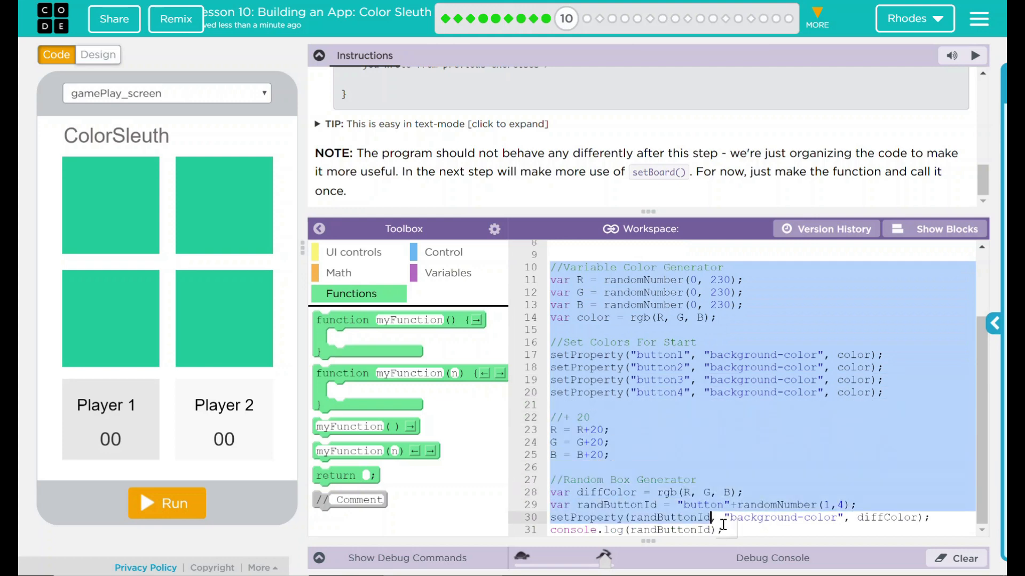
pyautogui.scroll(3)
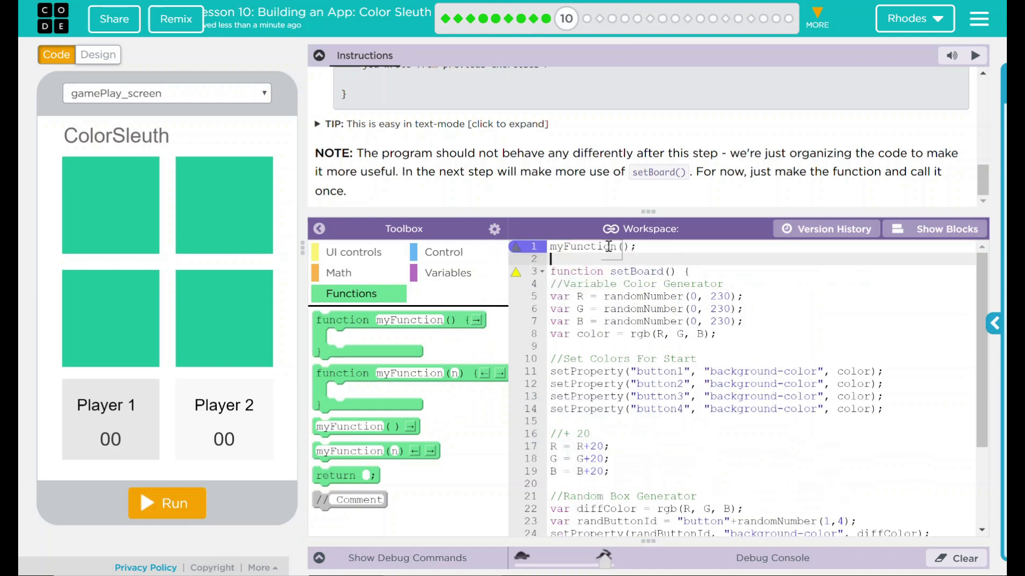
# Step: Change the line 1 call to setBoard(); and move the closing brace after console.log
pyautogui.click(633, 247)
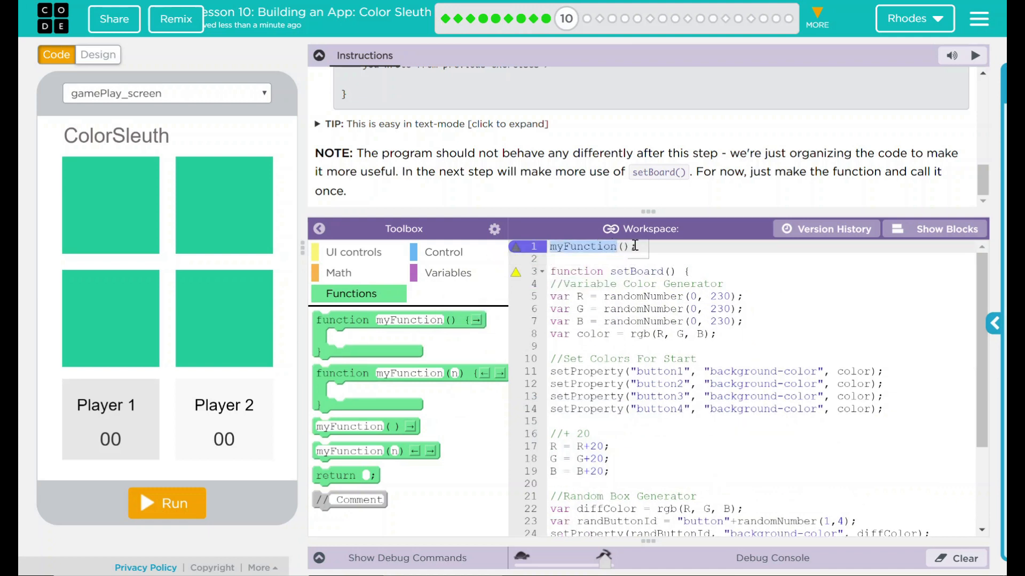
pyautogui.write(';')
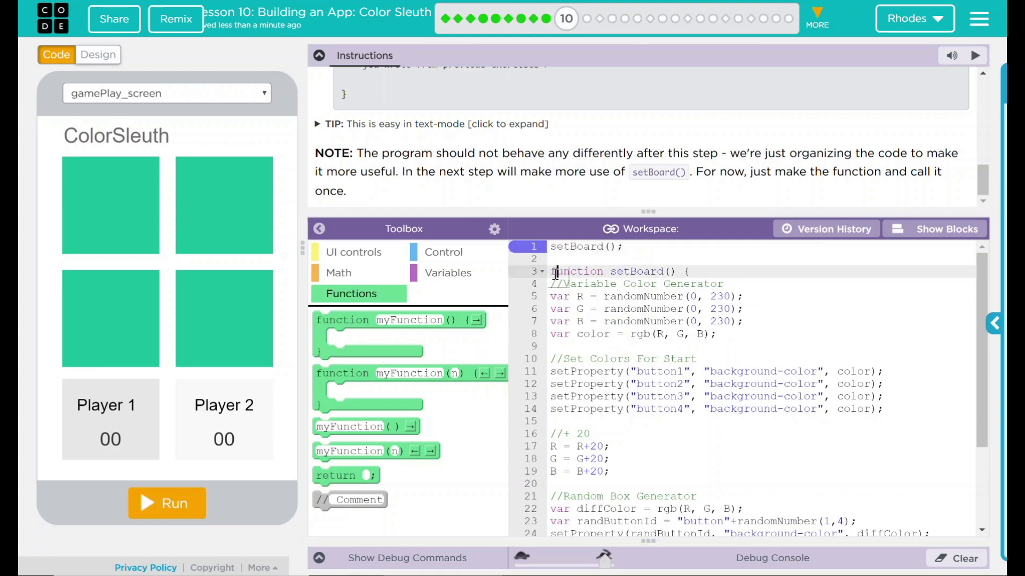
pyautogui.scroll(-3)
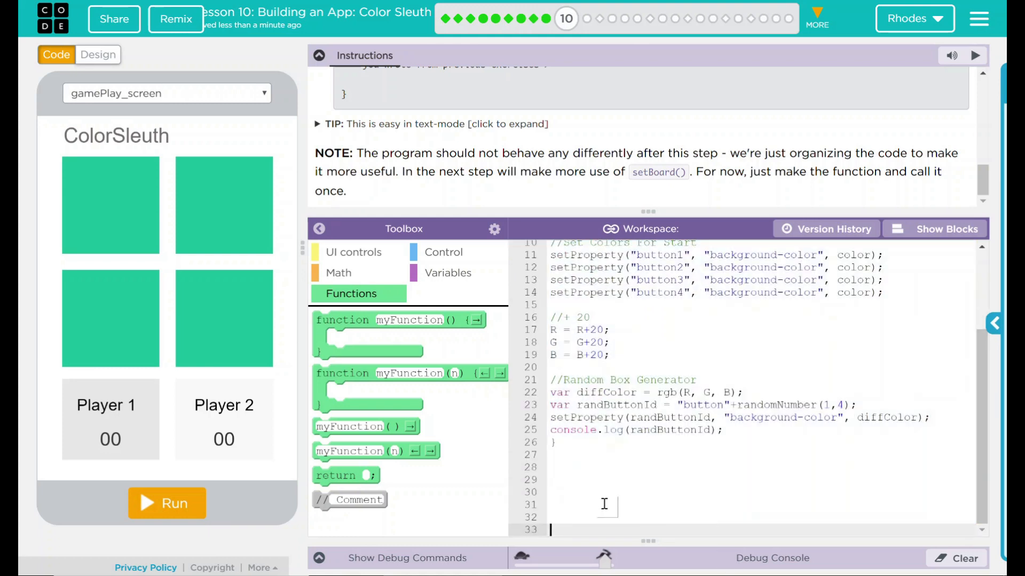
pyautogui.scroll(3)
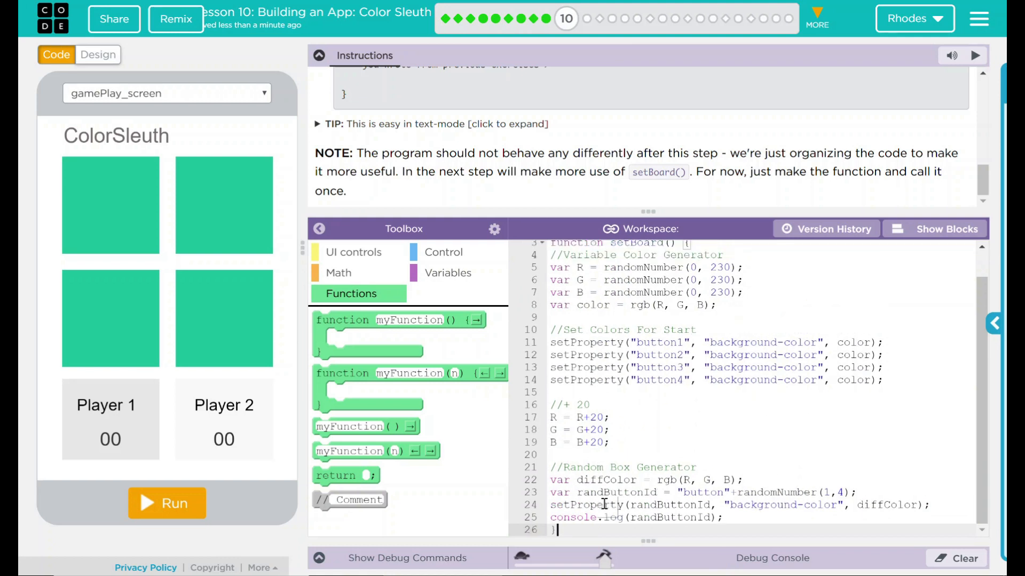
pyautogui.scroll(3)
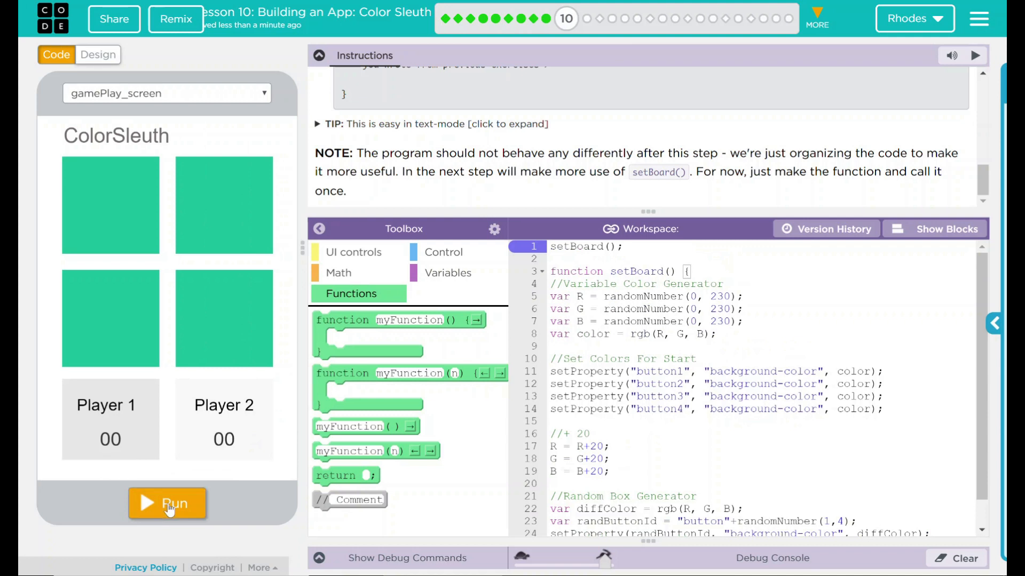
# Step: Run the app, resume from the pause, and rerun for a fresh random board
pyautogui.click(167, 504)
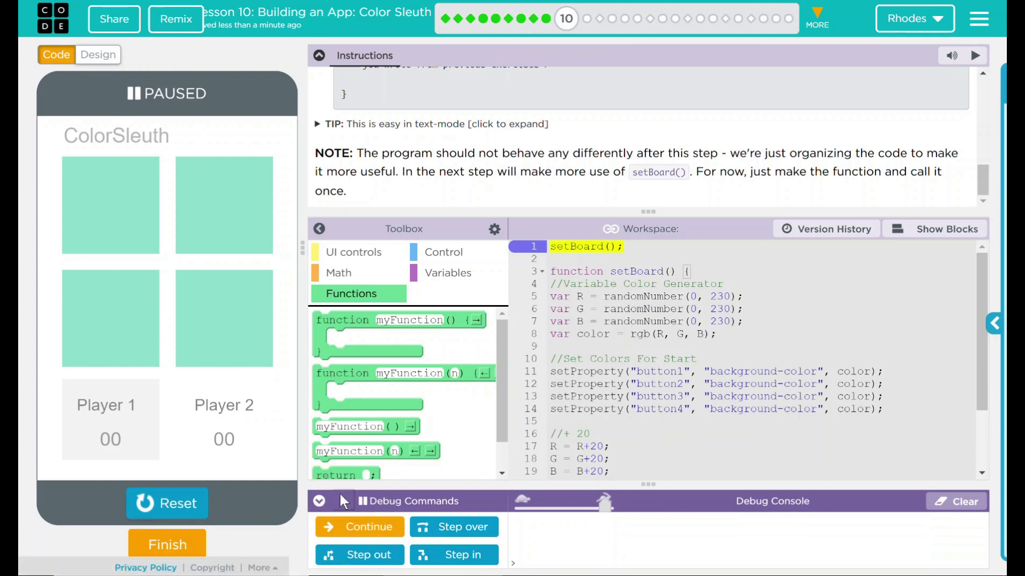
pyautogui.click(319, 501)
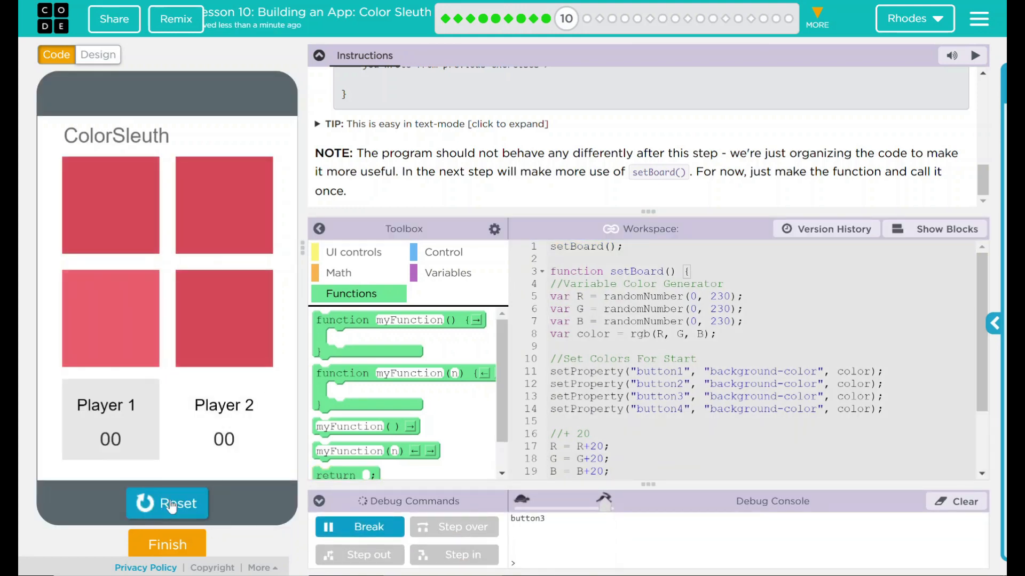
pyautogui.click(167, 504)
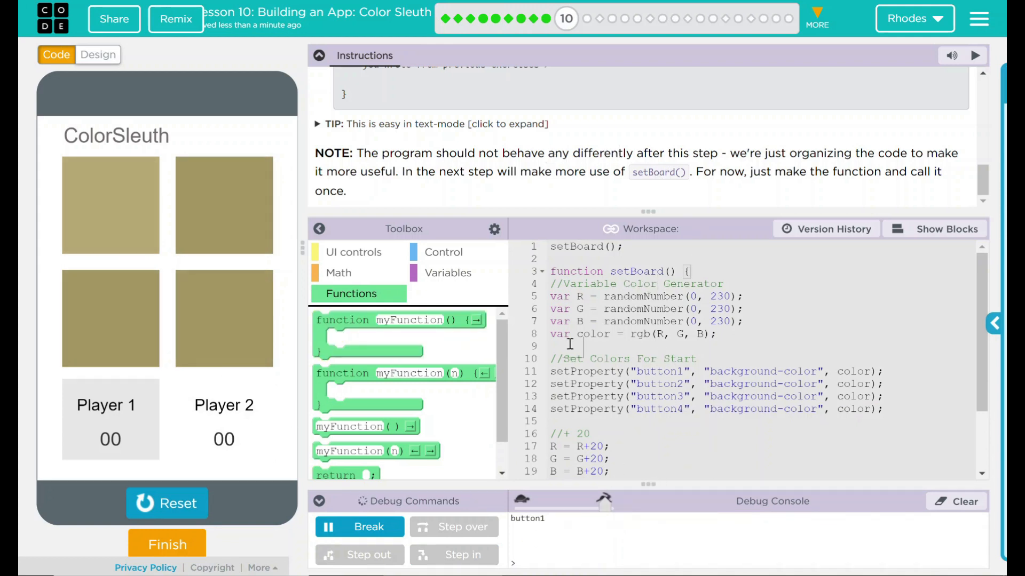
# Step: Submit the work with Finish to complete Puzzle 10
pyautogui.scroll(3)
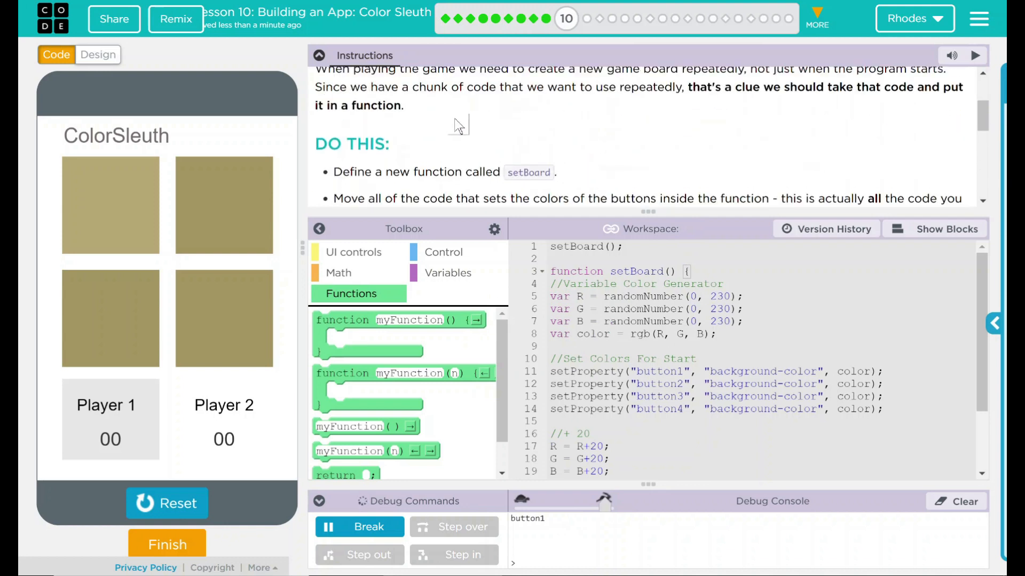
pyautogui.moveTo(407, 189)
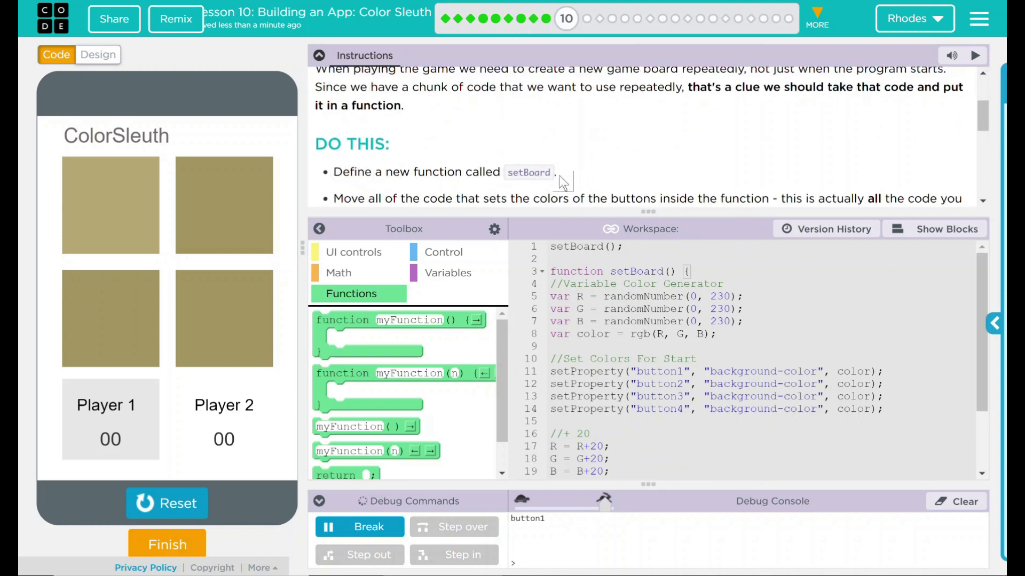
pyautogui.moveTo(608, 160)
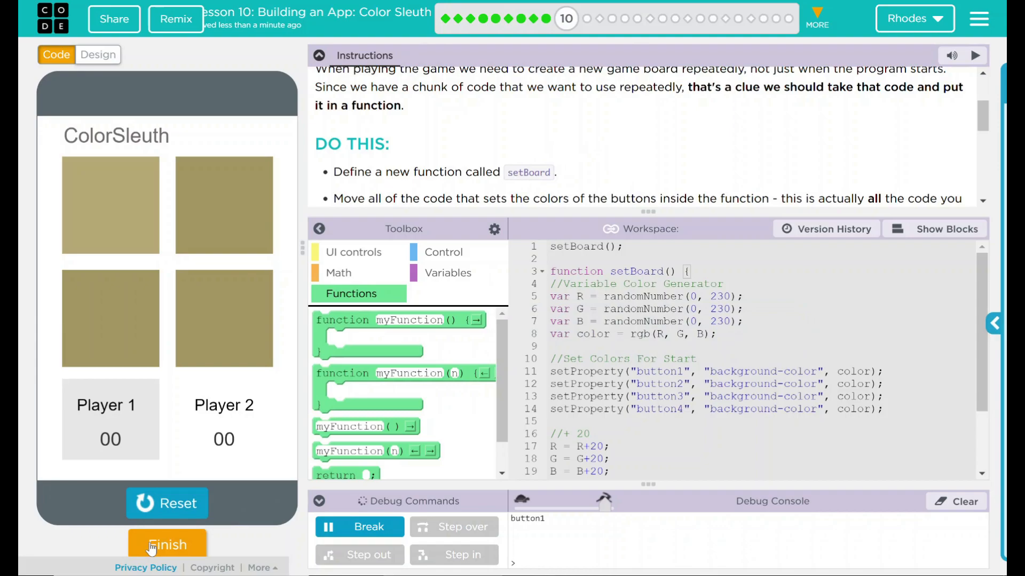
pyautogui.click(167, 544)
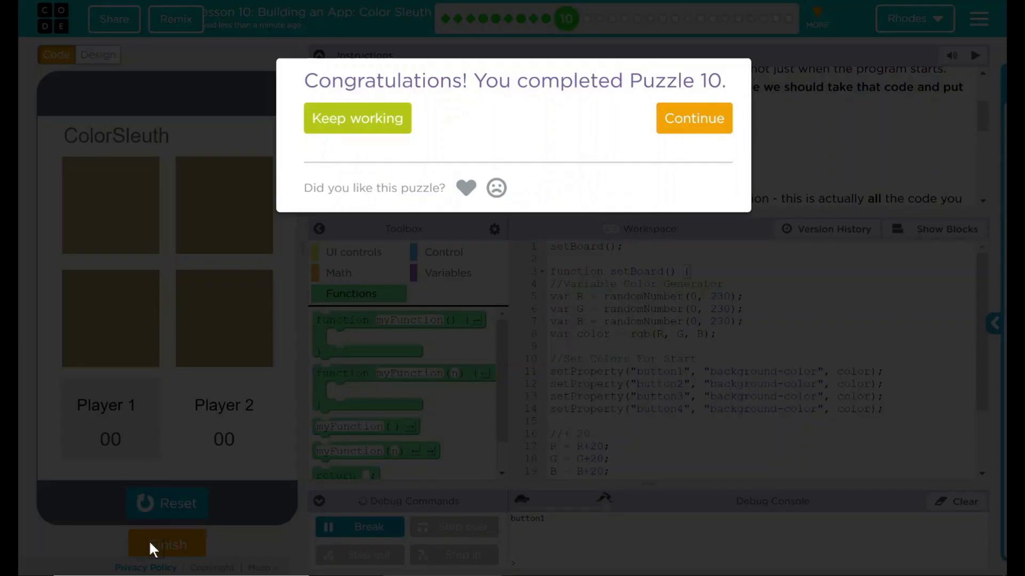
pyautogui.moveTo(322, 447)
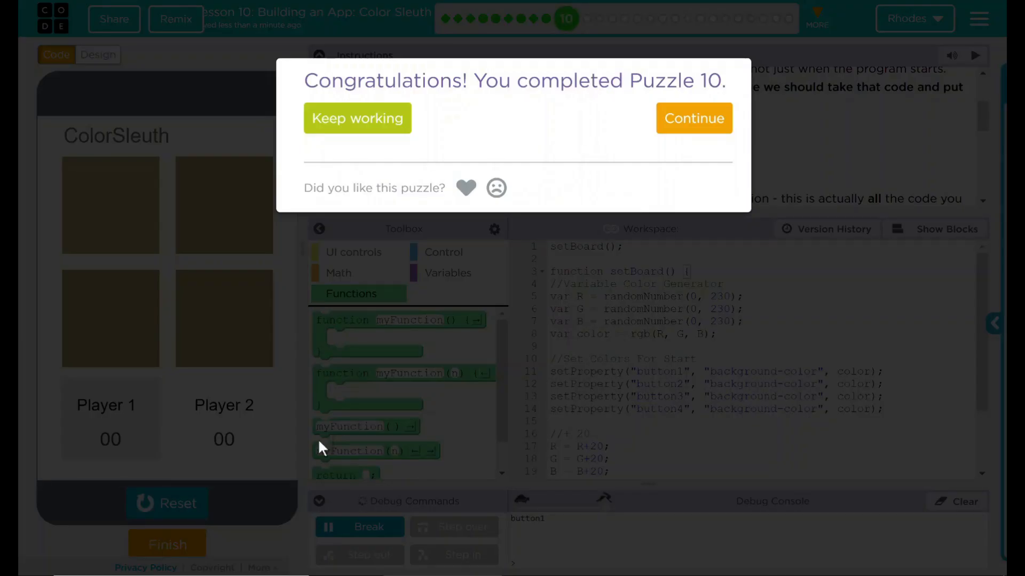